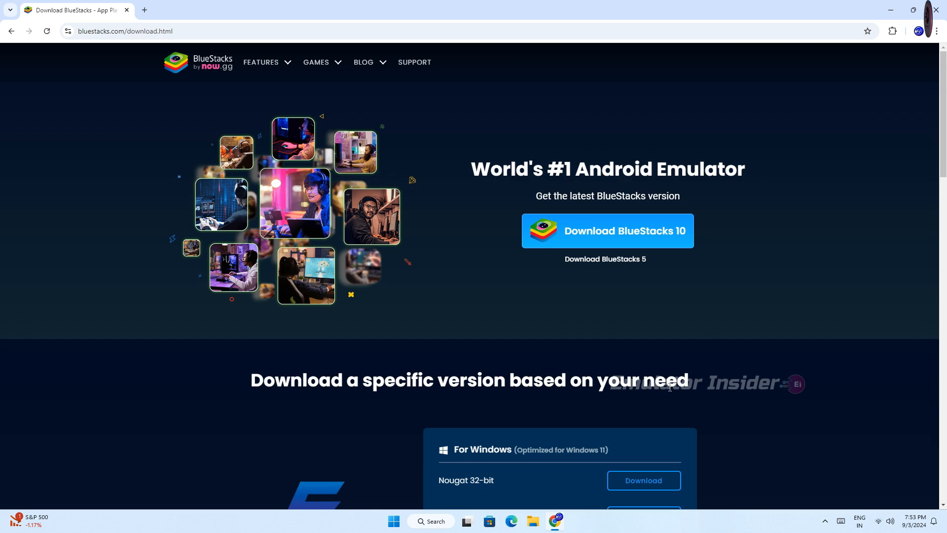
- Reach the specific-version list and open the Android 11 64-bit download page for Windows
scroll("down", 3)
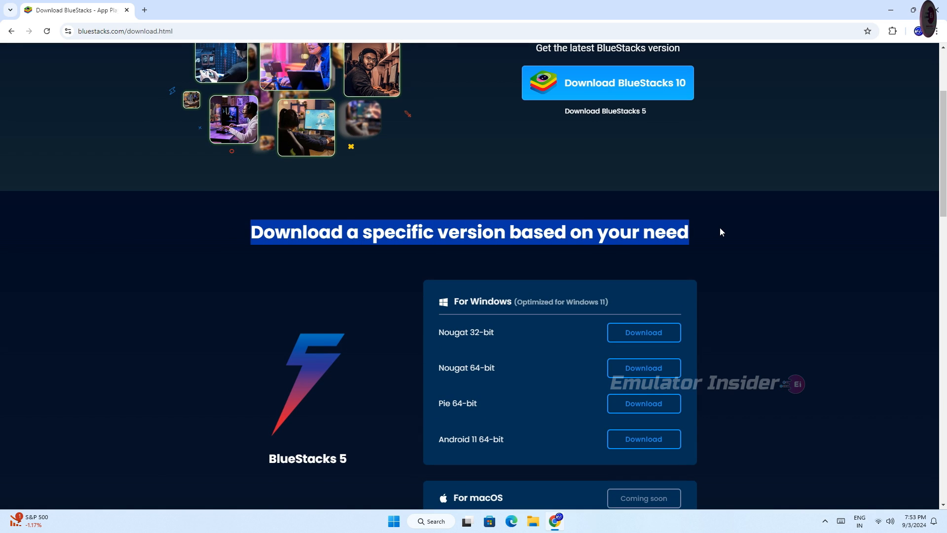
scroll("down", 3)
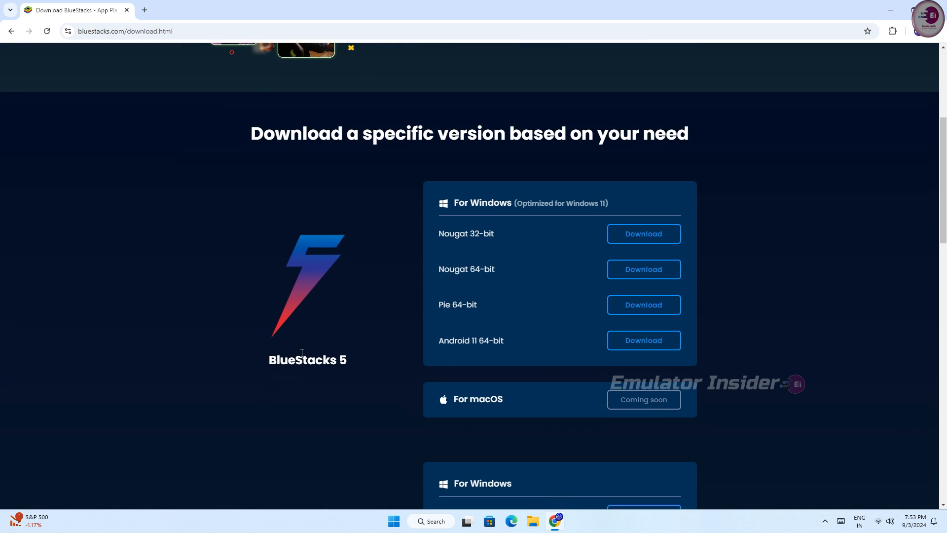
double_click(481, 233)
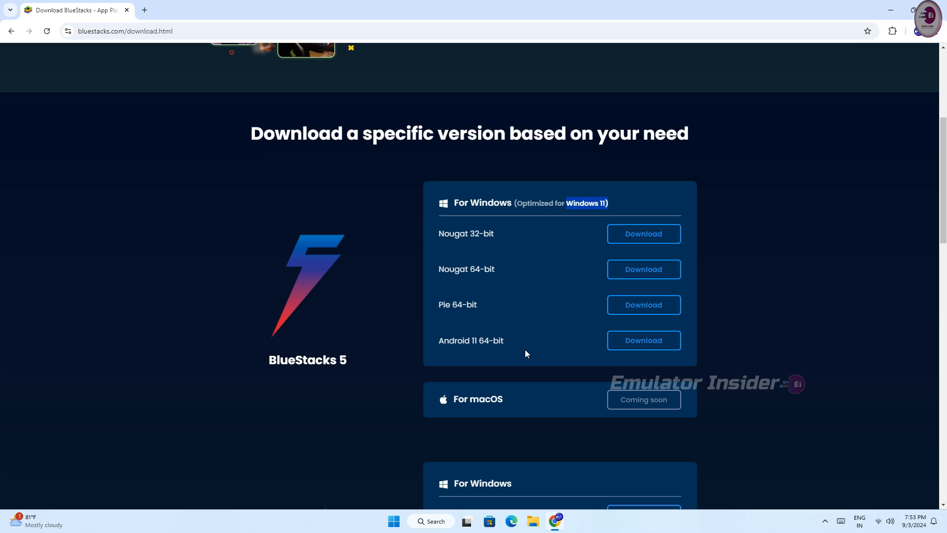
left_click(470, 340)
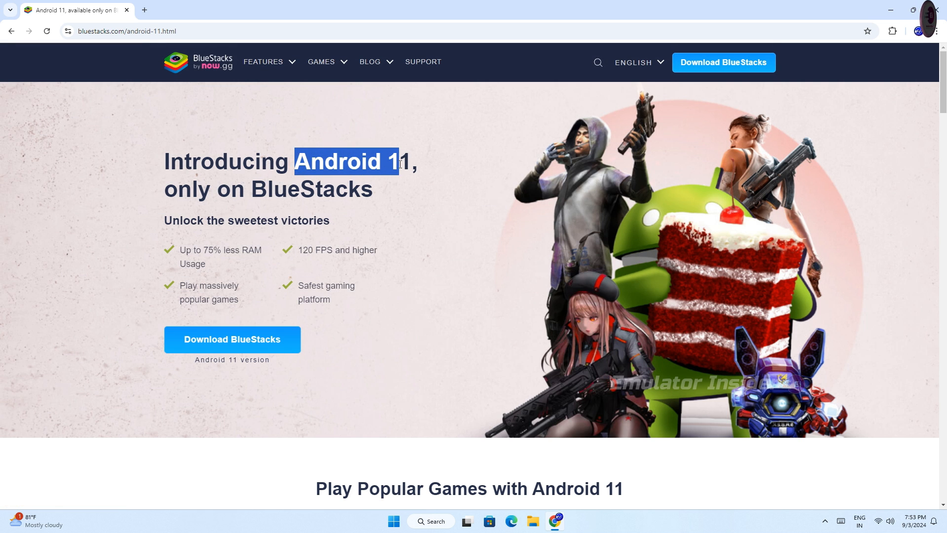
scroll("down", 3)
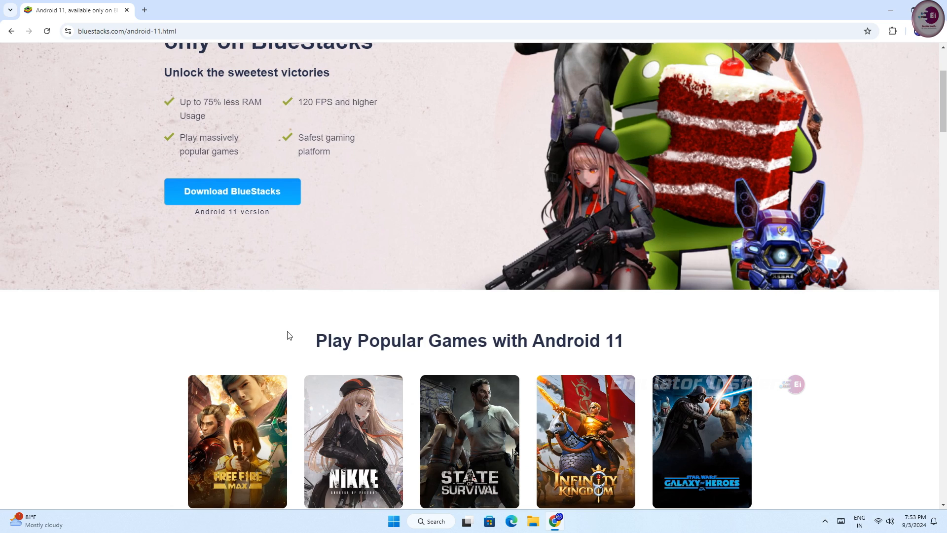
scroll("down", 3)
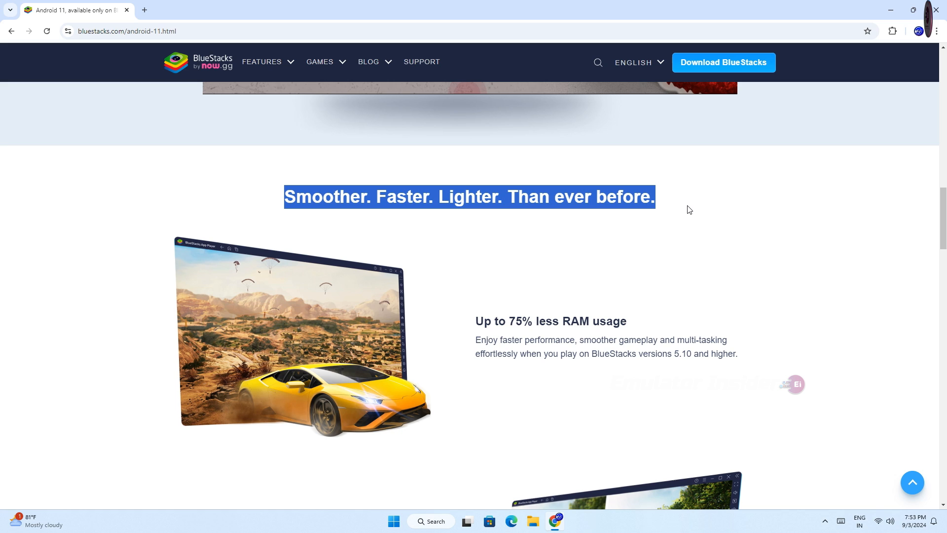
scroll("down", 3)
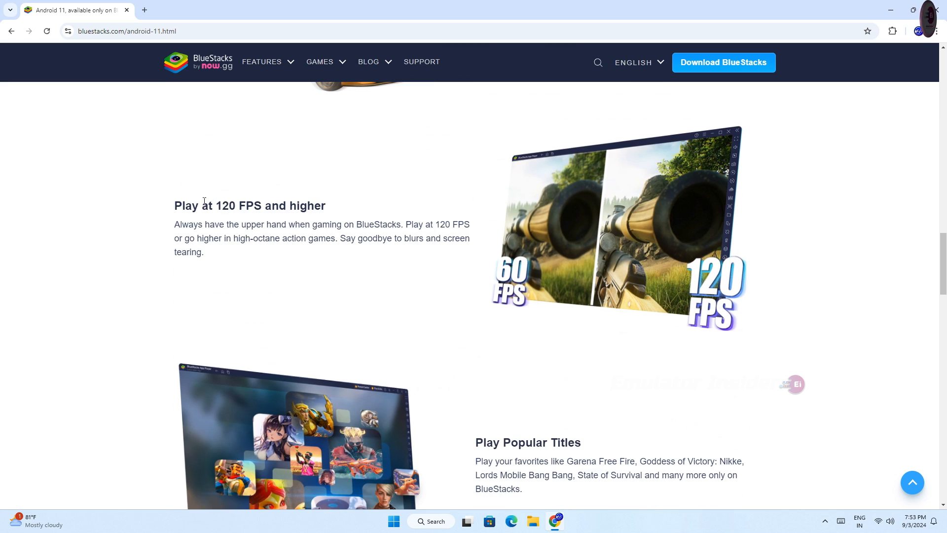
scroll("down", 3)
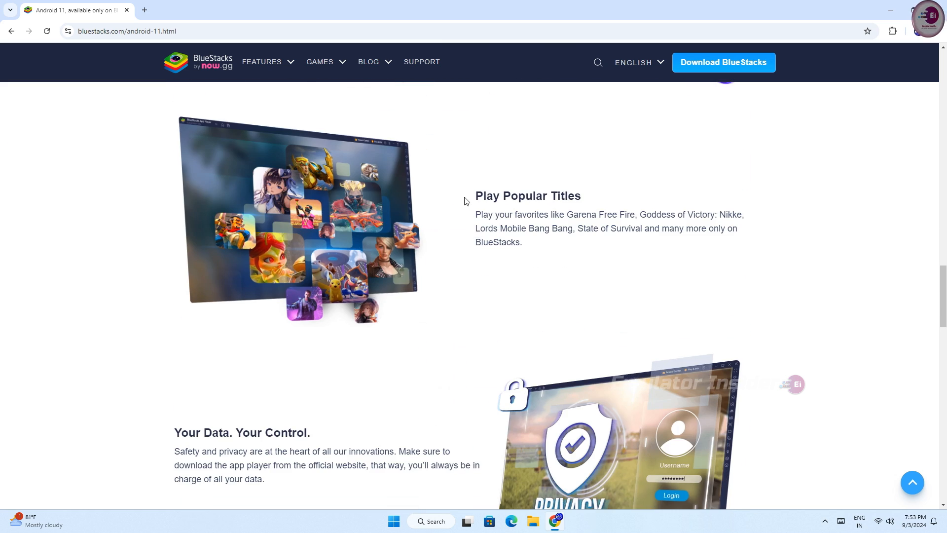
scroll("down", 3)
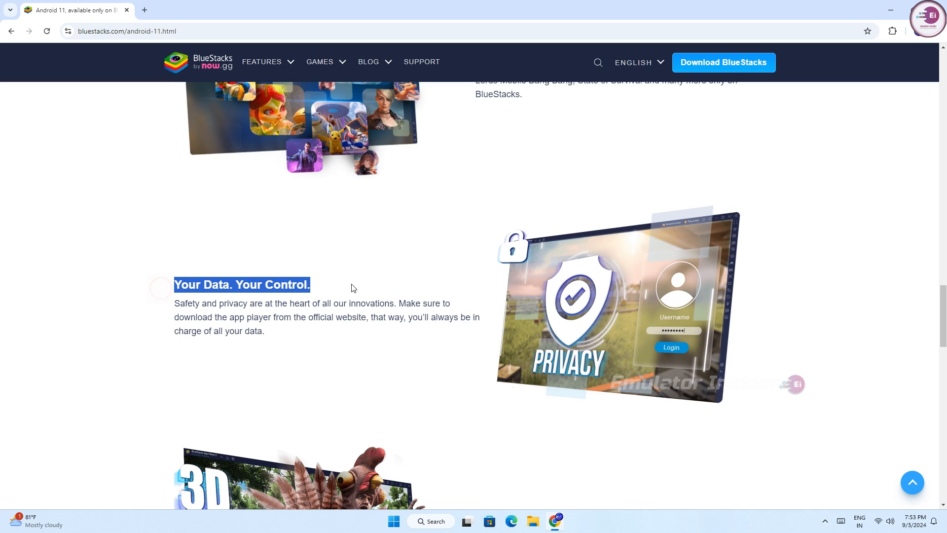
scroll("down", 3)
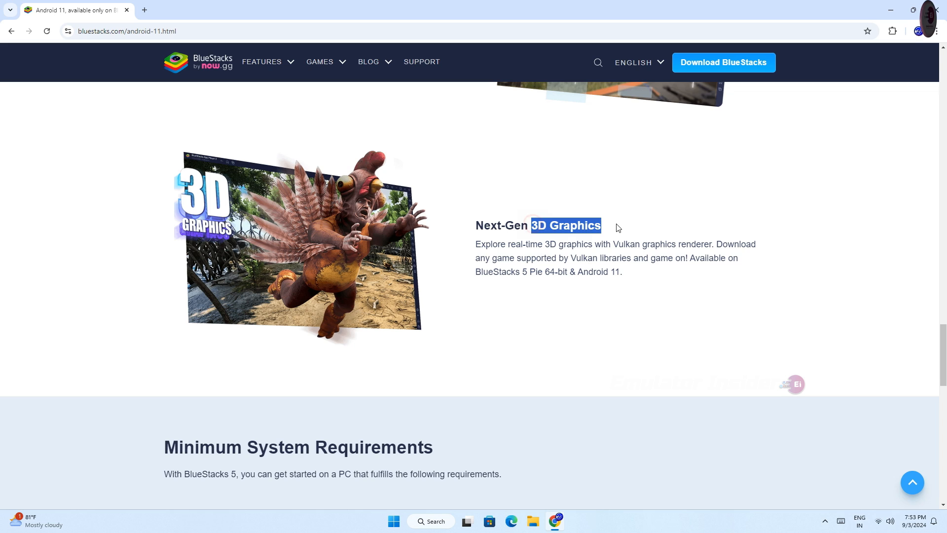
scroll("down", 3)
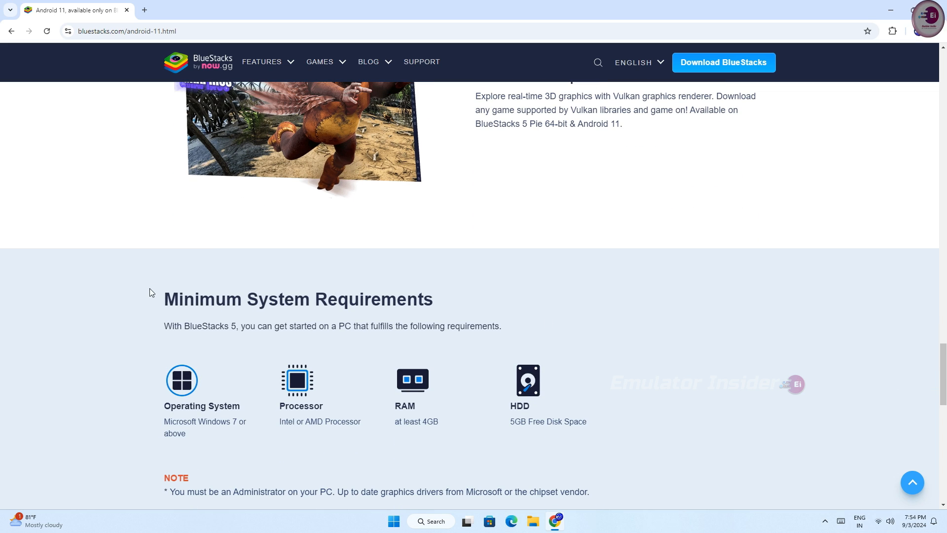
triple_click(298, 299)
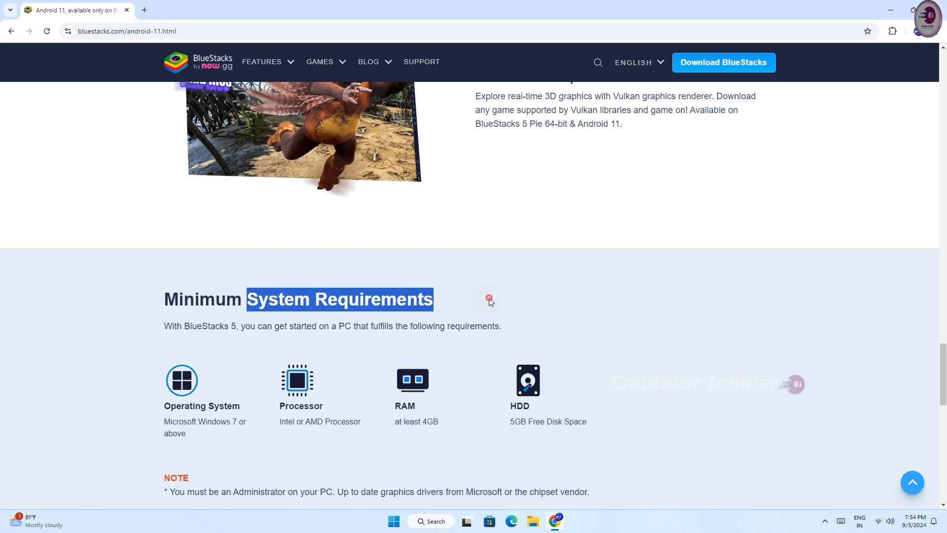
scroll("down", 3)
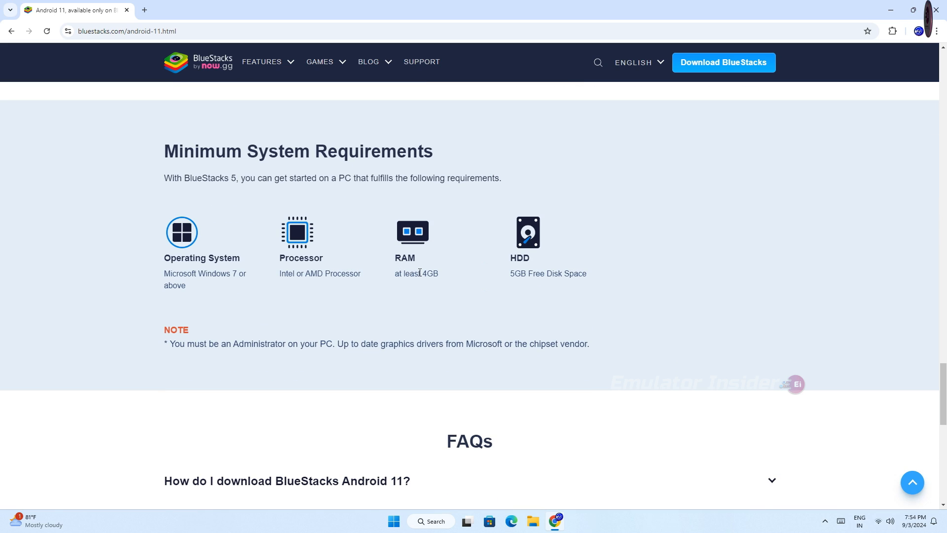
double_click(429, 273)
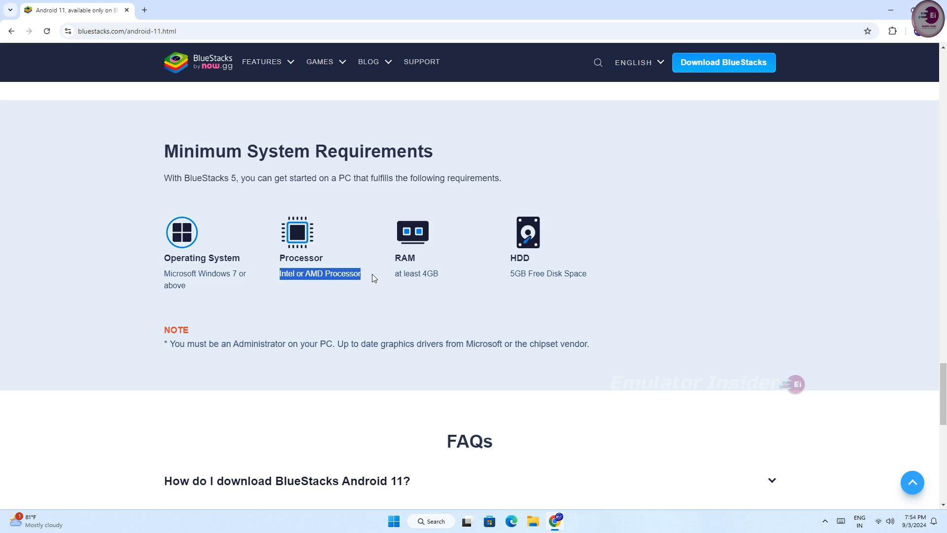
mouse_move(490, 323)
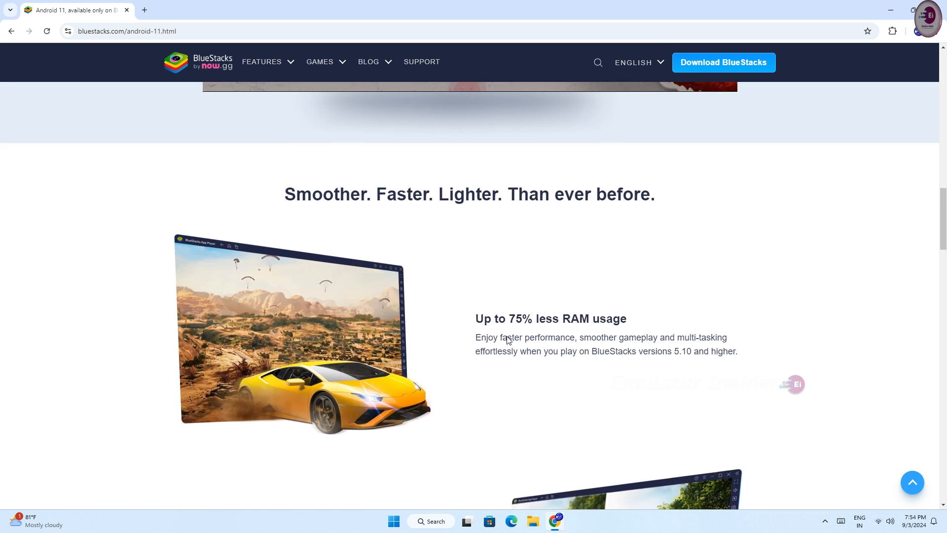
- Download the BlueStacks installer for the Android 11 version from the page top
scroll("up", 3)
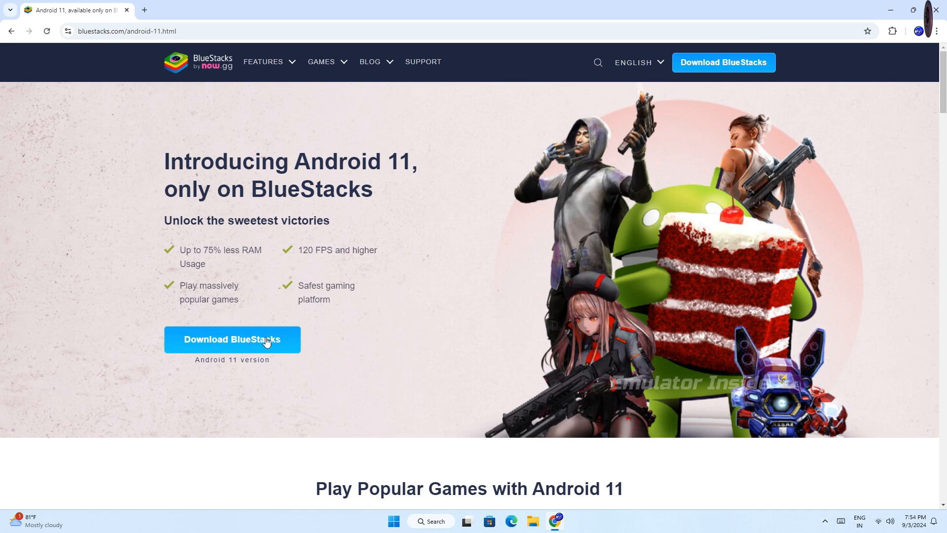
left_click(231, 338)
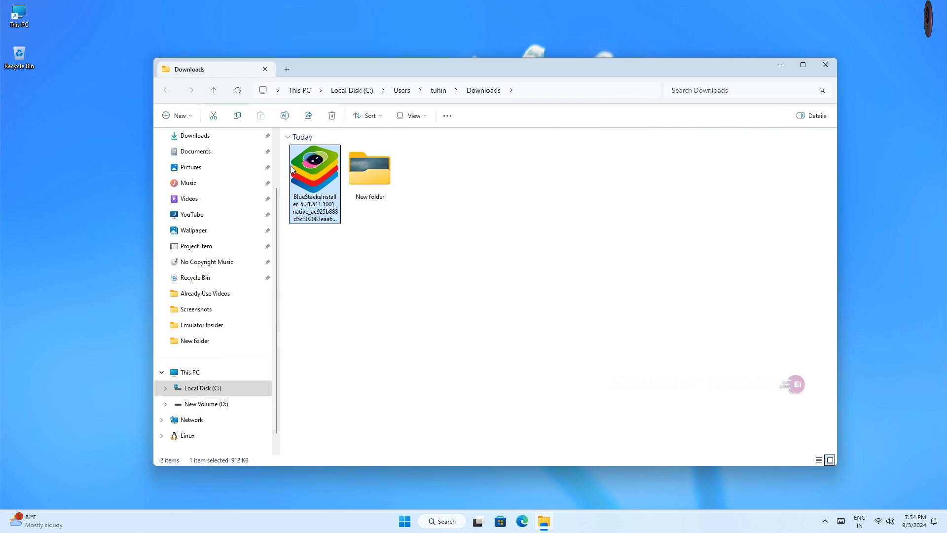
- Run BlueStacksInstaller from Downloads as administrator
right_click(313, 169)
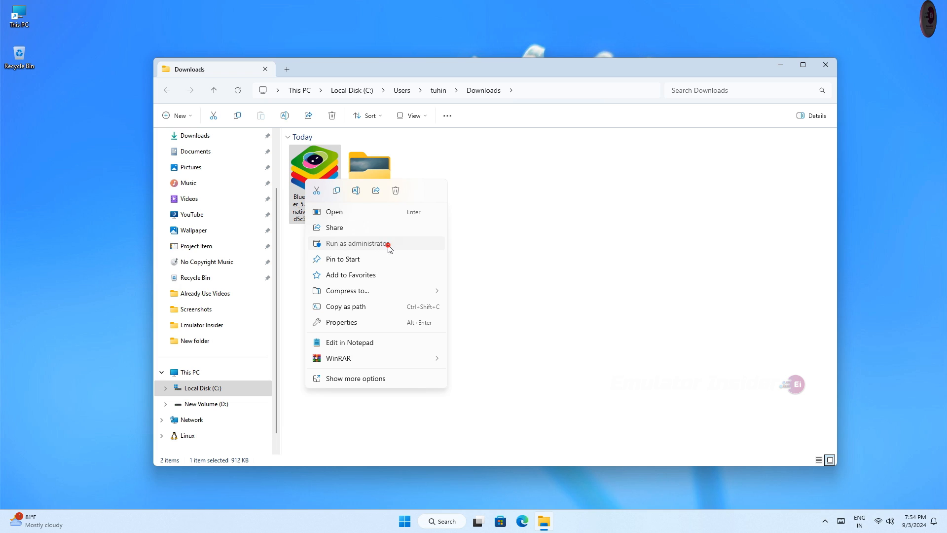
left_click(356, 243)
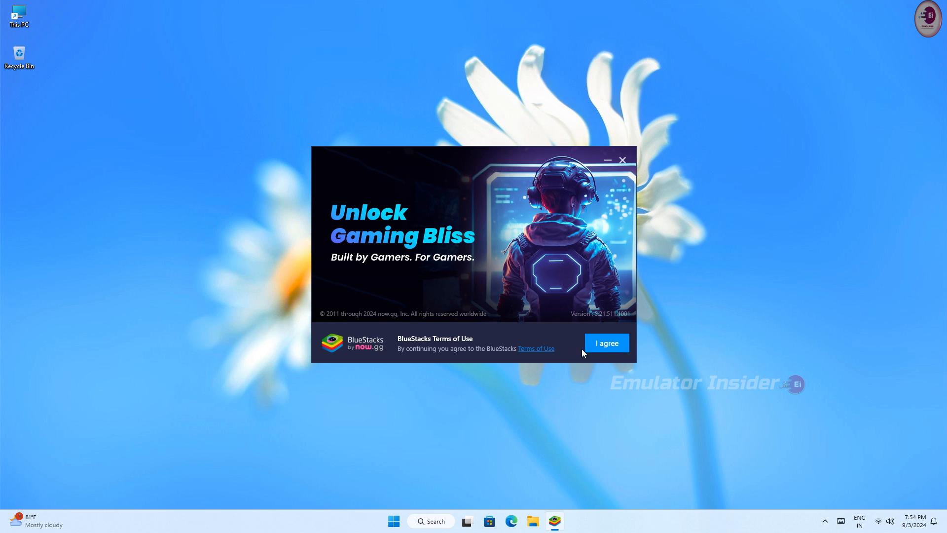
- Agree to the BlueStacks terms of use to start installation
left_click(605, 342)
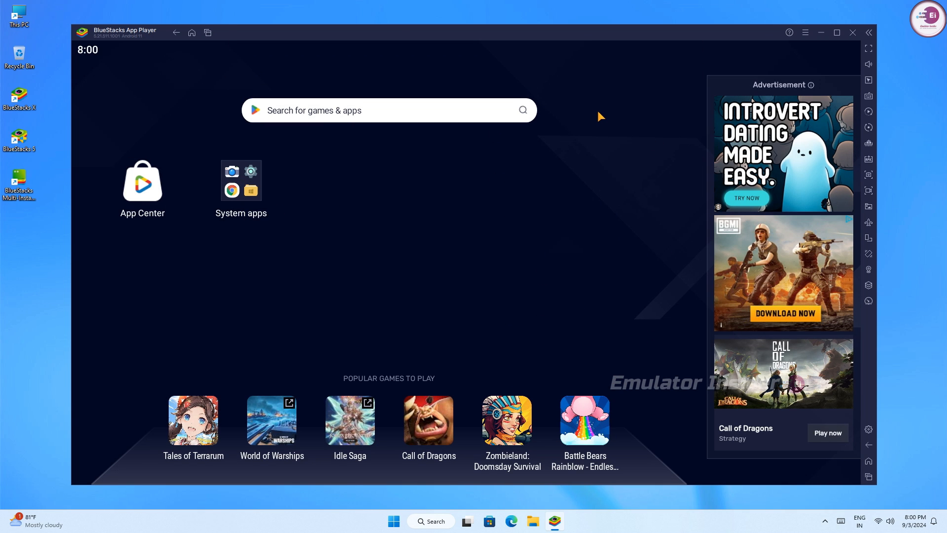
mouse_move(832, 50)
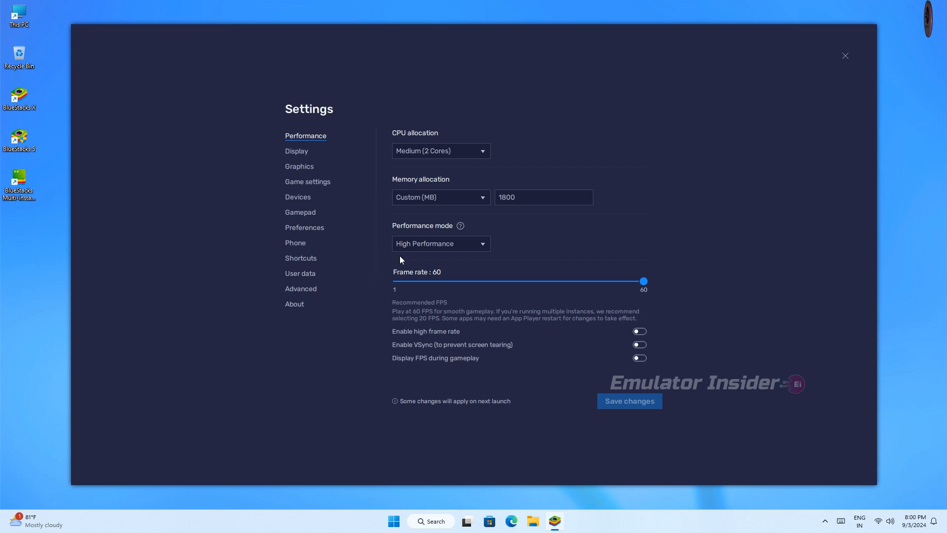
- In Preferences, switch off ads during gameplay, save changes, and return to the home screen
left_click(305, 228)
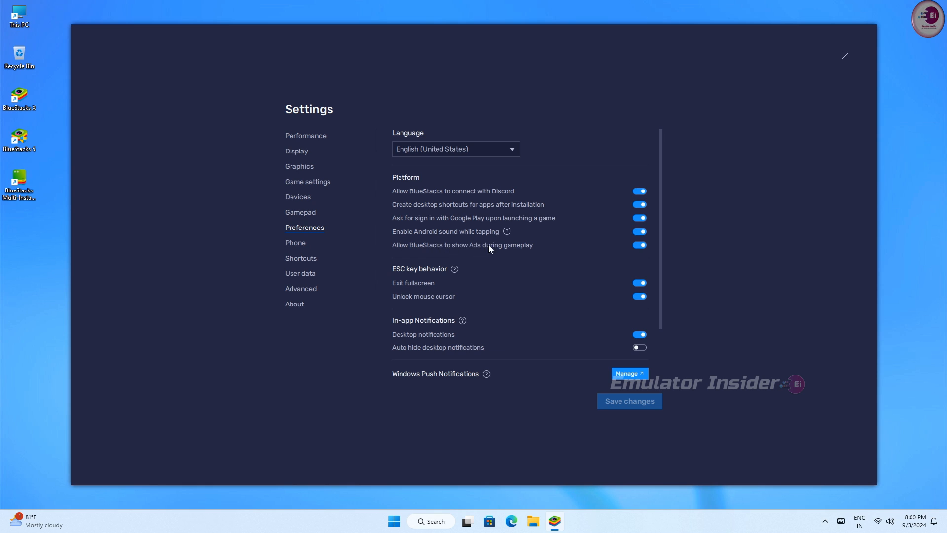
left_click(639, 245)
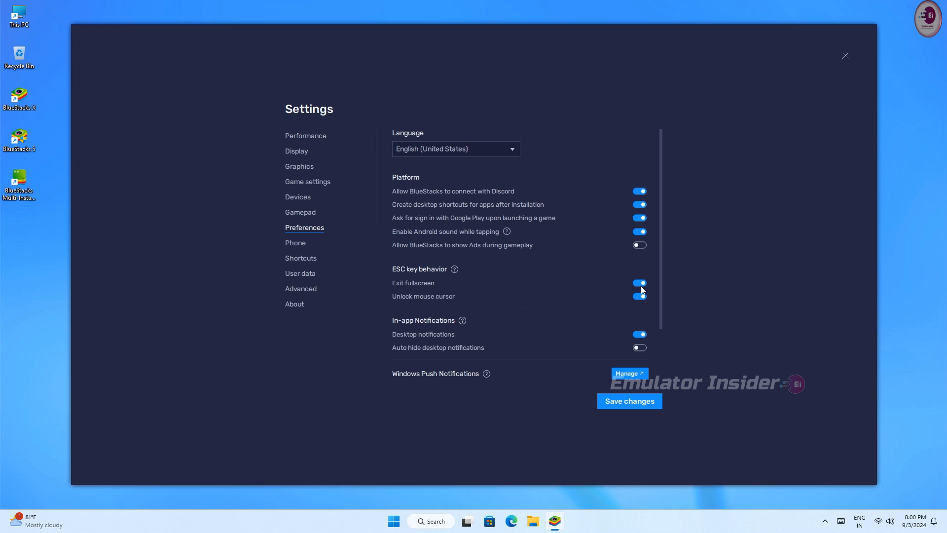
left_click(629, 400)
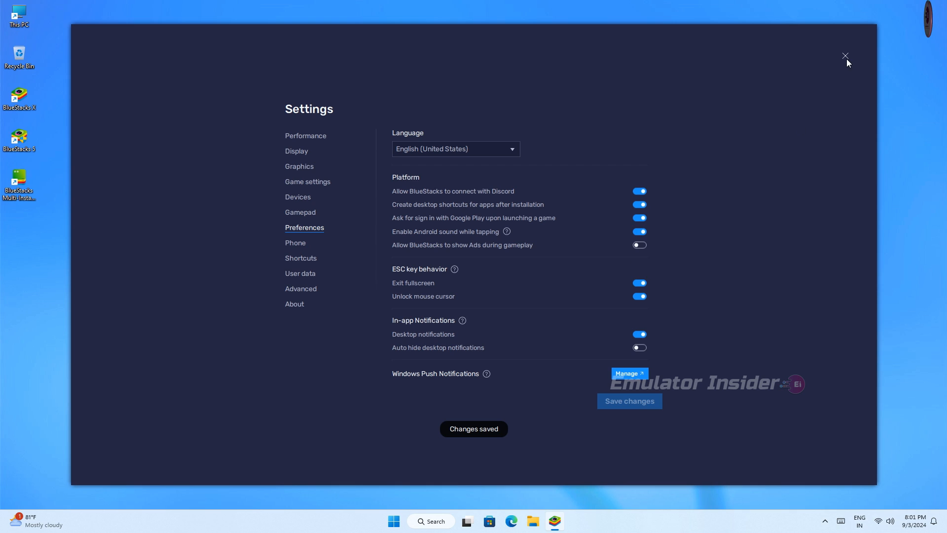
left_click(845, 56)
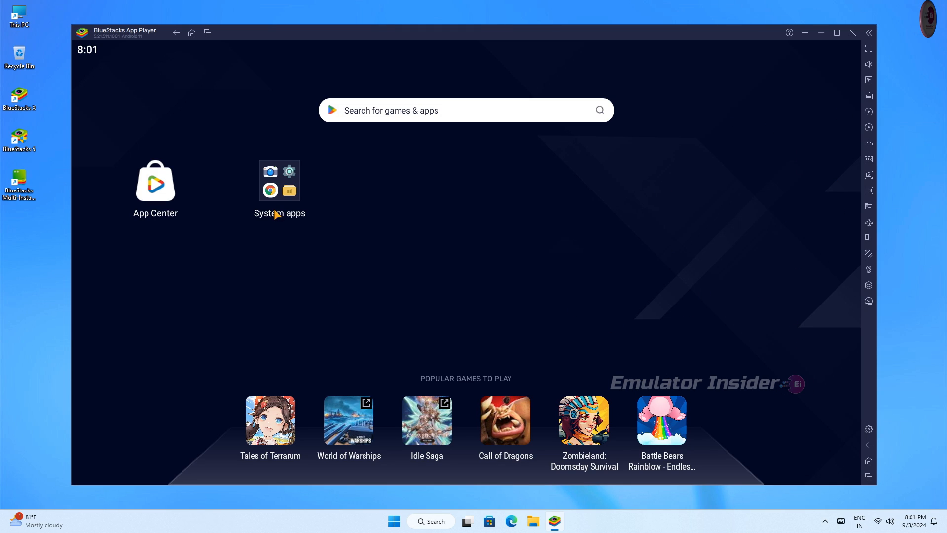
- In Performance settings, allocate High (4 Cores) CPU to the emulator
left_click(804, 33)
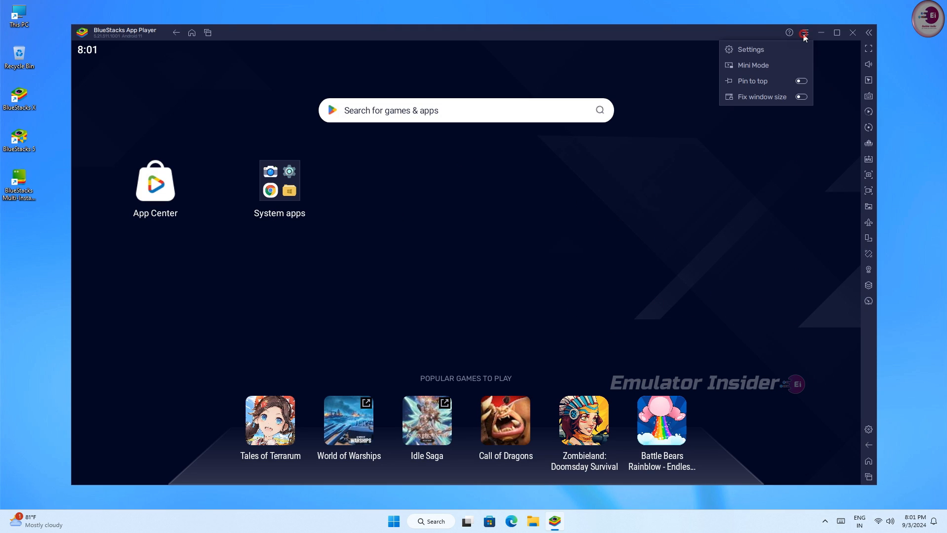
left_click(750, 50)
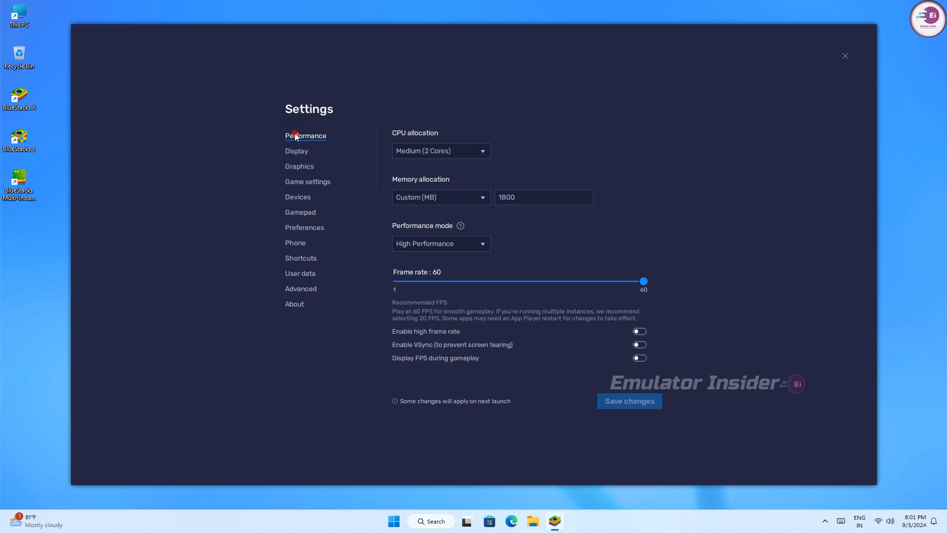
mouse_move(312, 138)
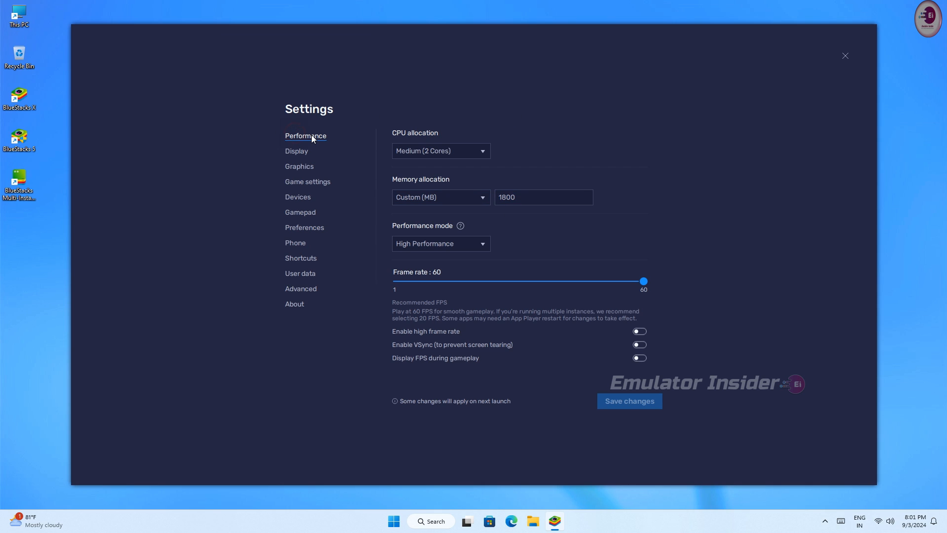
left_click(439, 150)
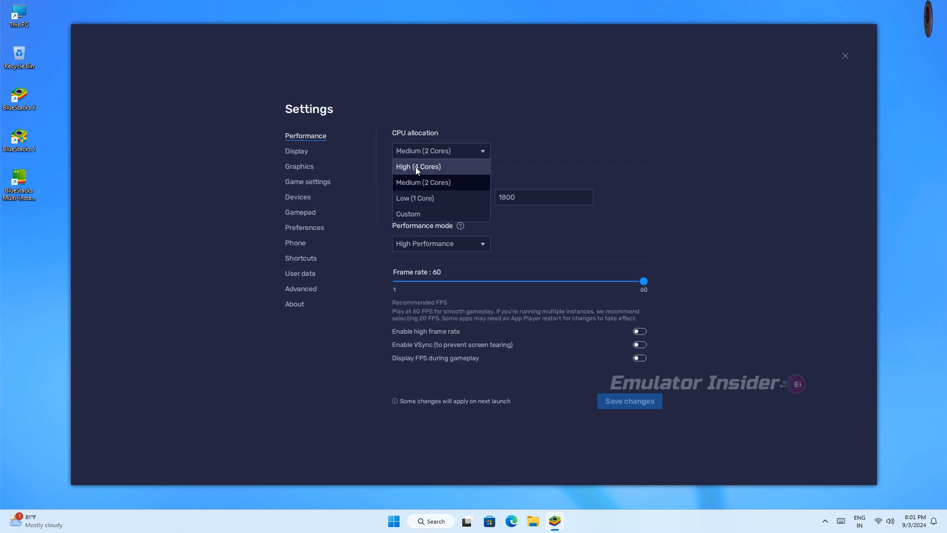
left_click(417, 166)
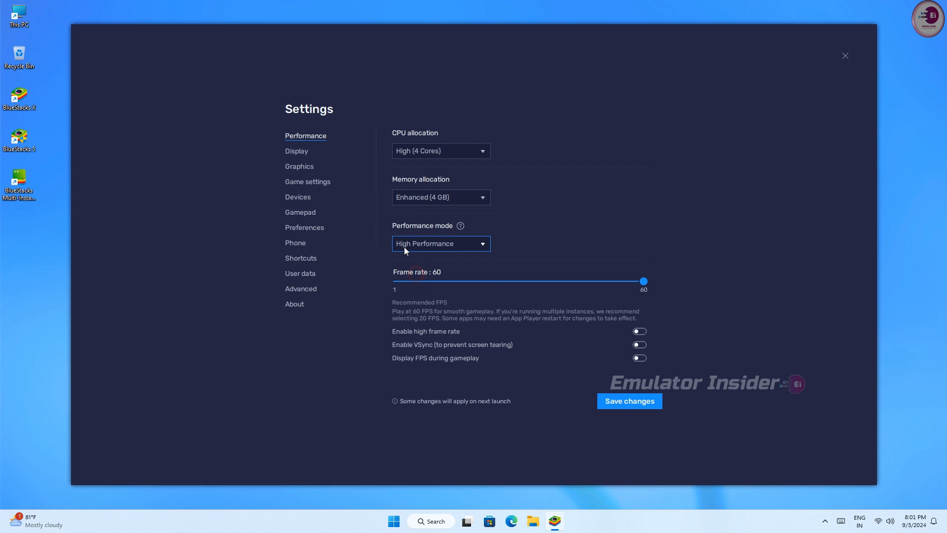
- Enable high frame rate at 240 FPS, save, and restart BlueStacks to apply
left_click(638, 332)
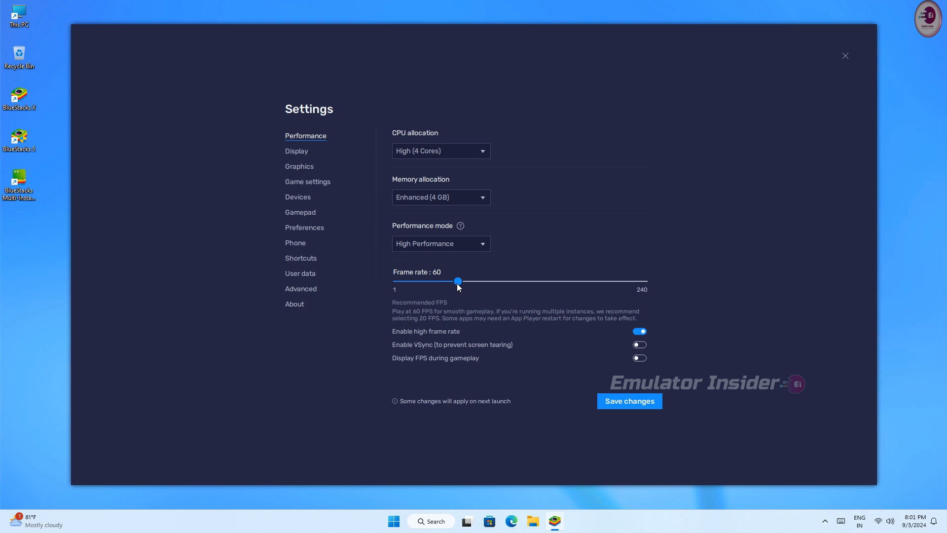
left_click_drag(456, 280, 642, 280)
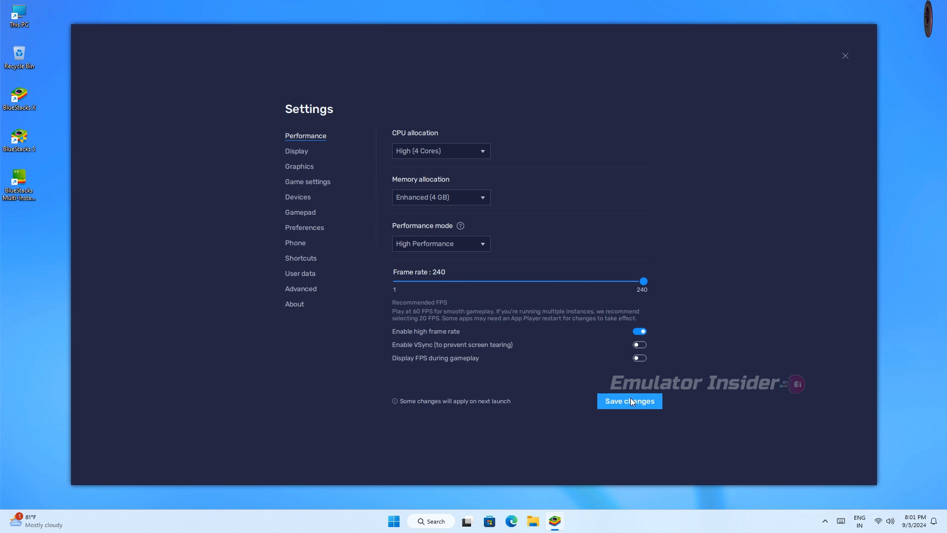
left_click(628, 400)
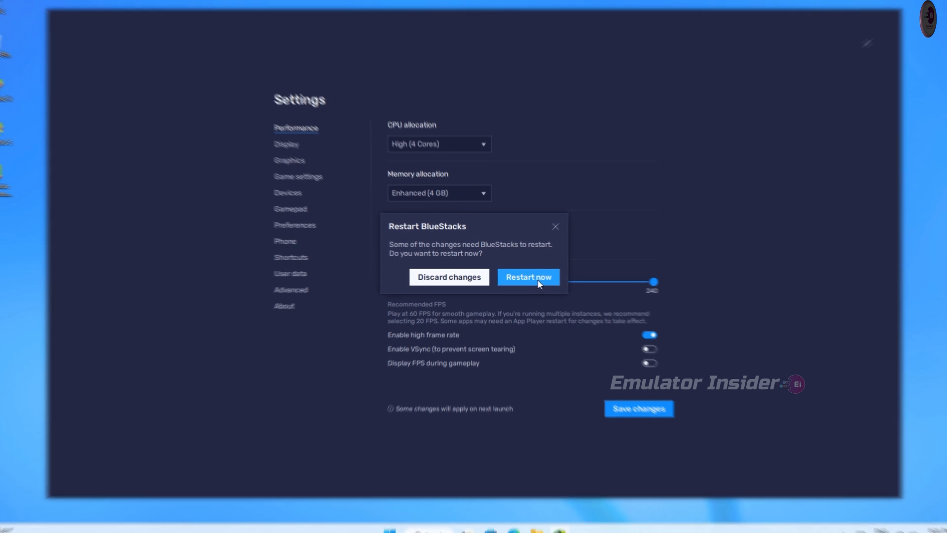
left_click(526, 276)
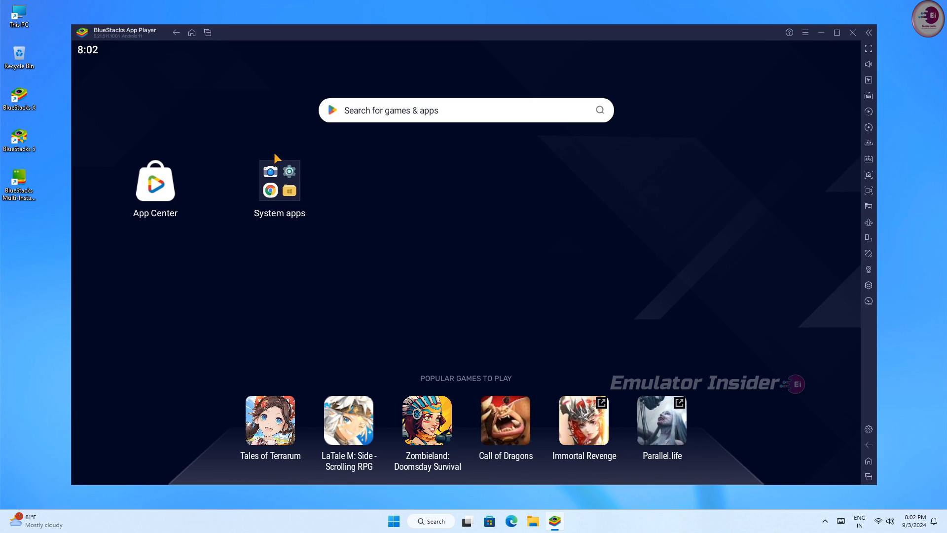
- Launch Google Play to its sign-in screen, then start the shooter game
left_click(279, 180)
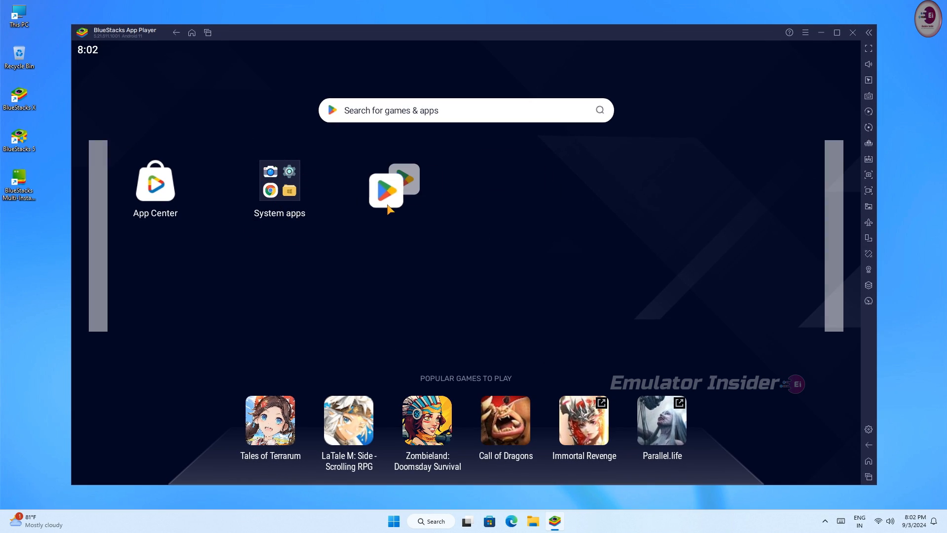
left_click(386, 189)
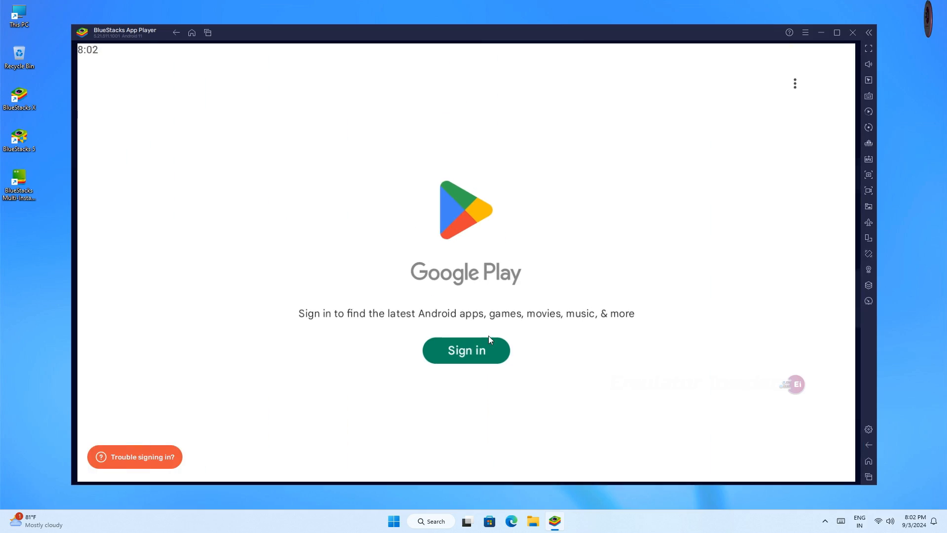
left_click(465, 350)
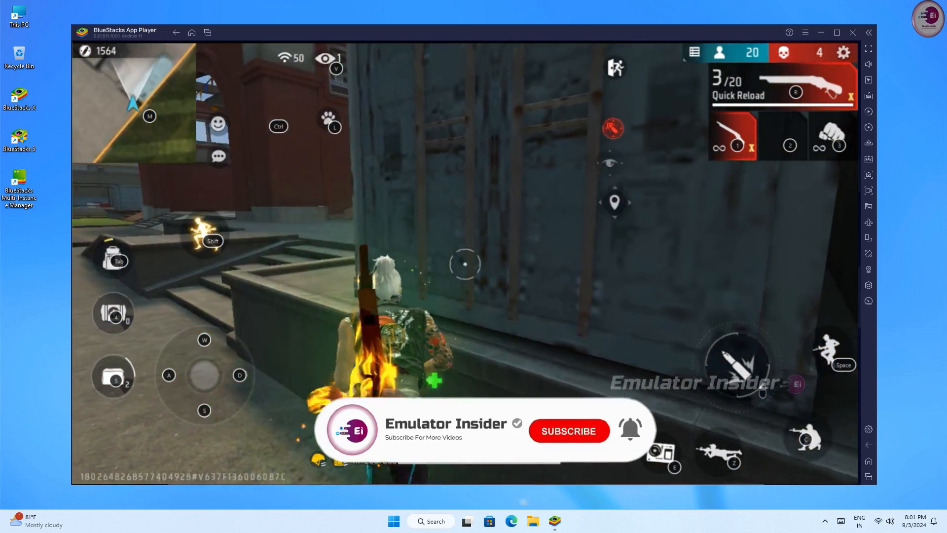
left_click(568, 431)
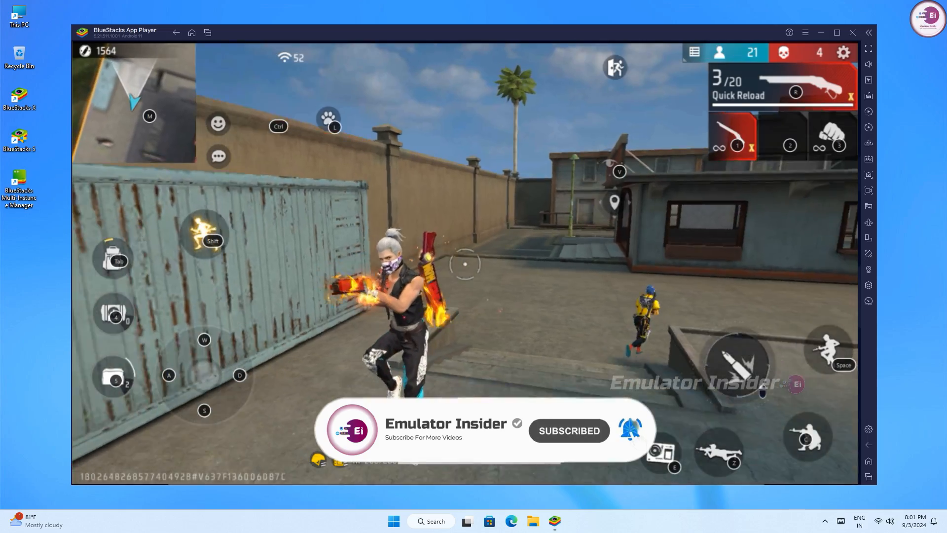